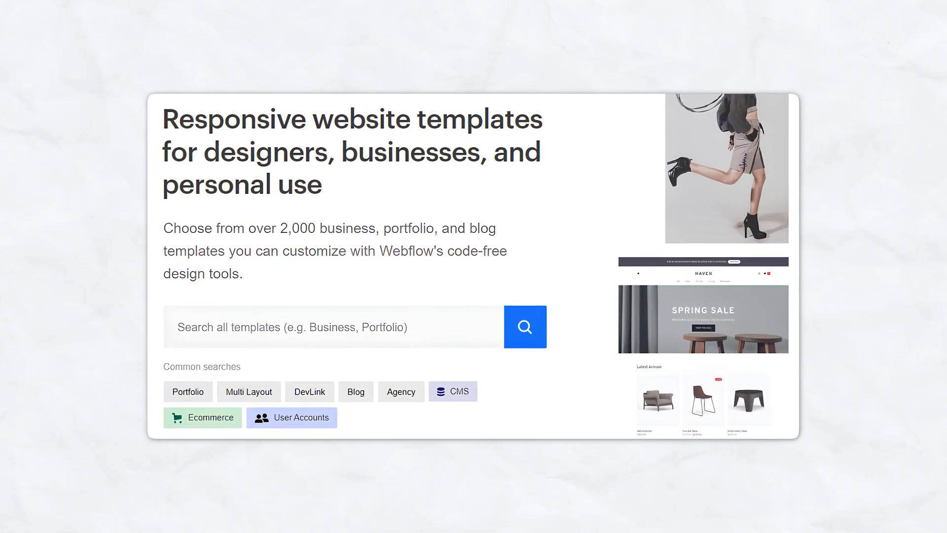
scroll("down", 3)
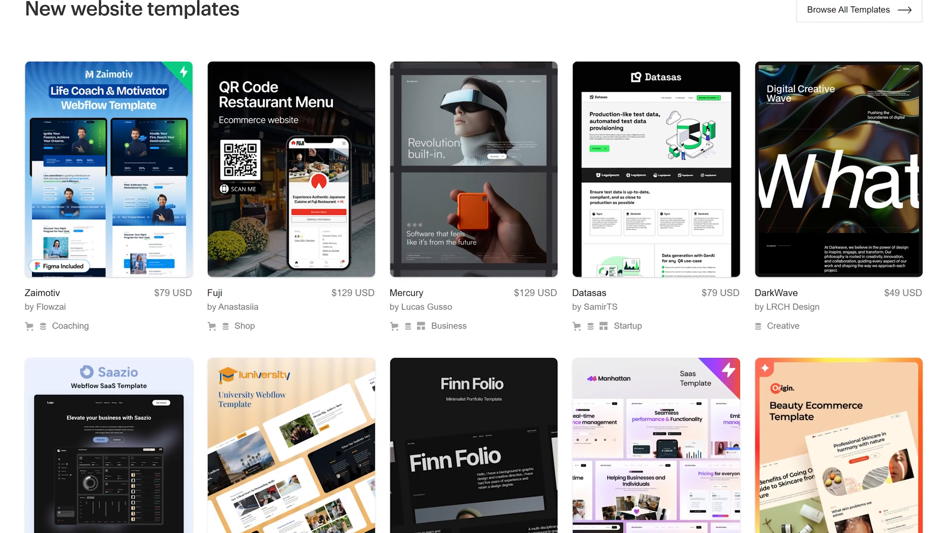
scroll("down", 3)
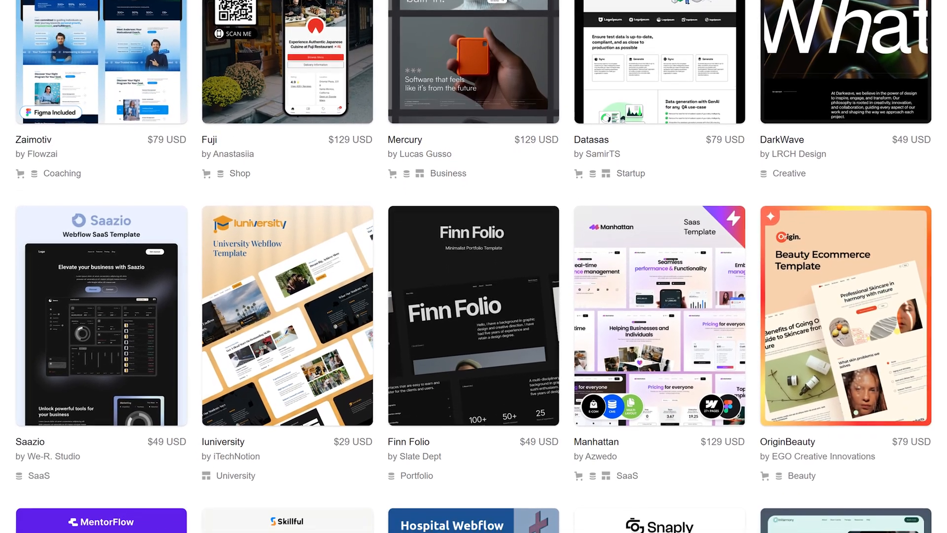
scroll("down", 3)
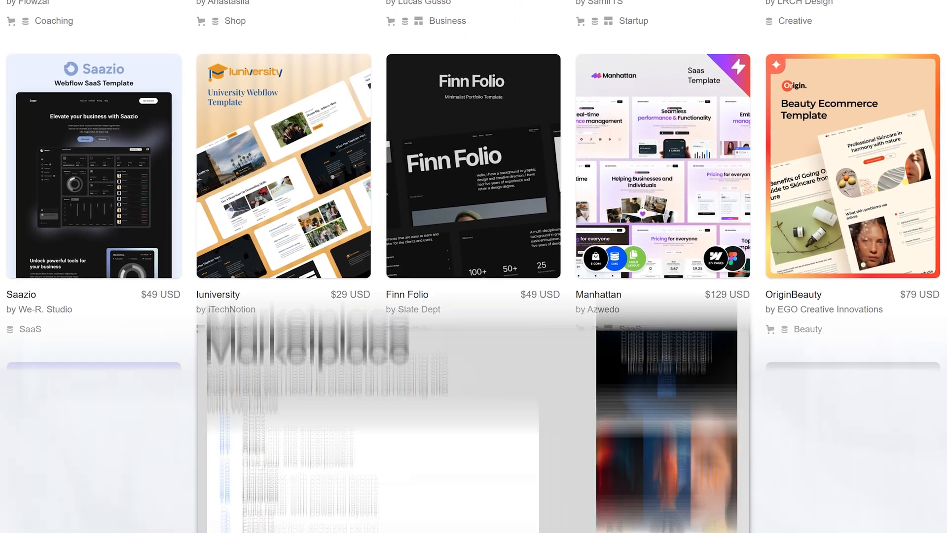